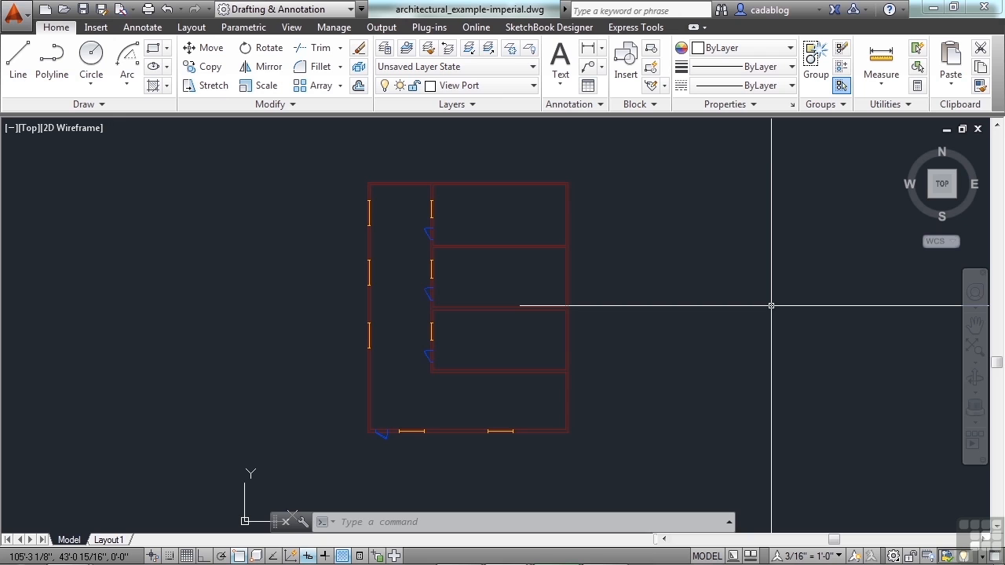
pyautogui.moveTo(711, 288)
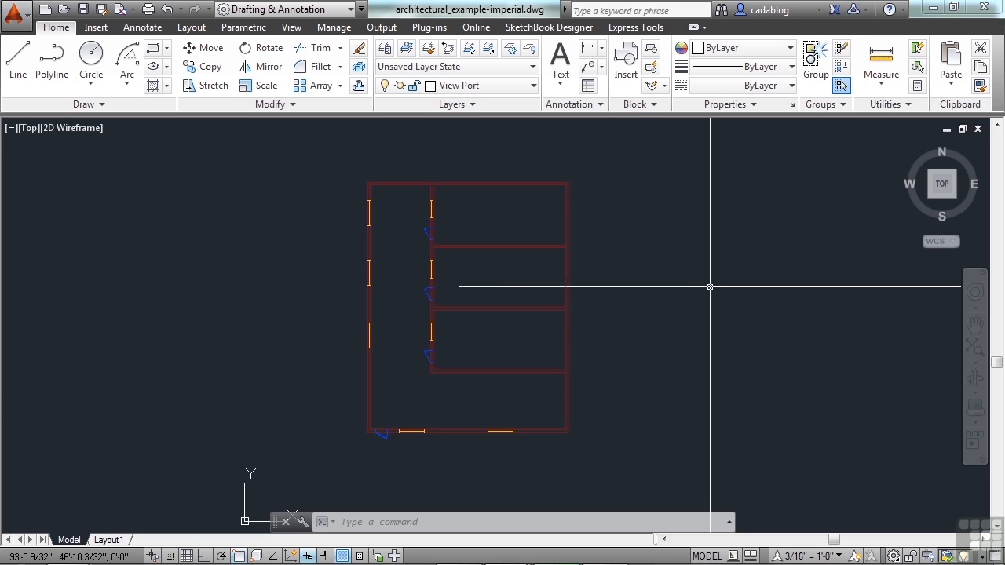
pyautogui.moveTo(611, 279)
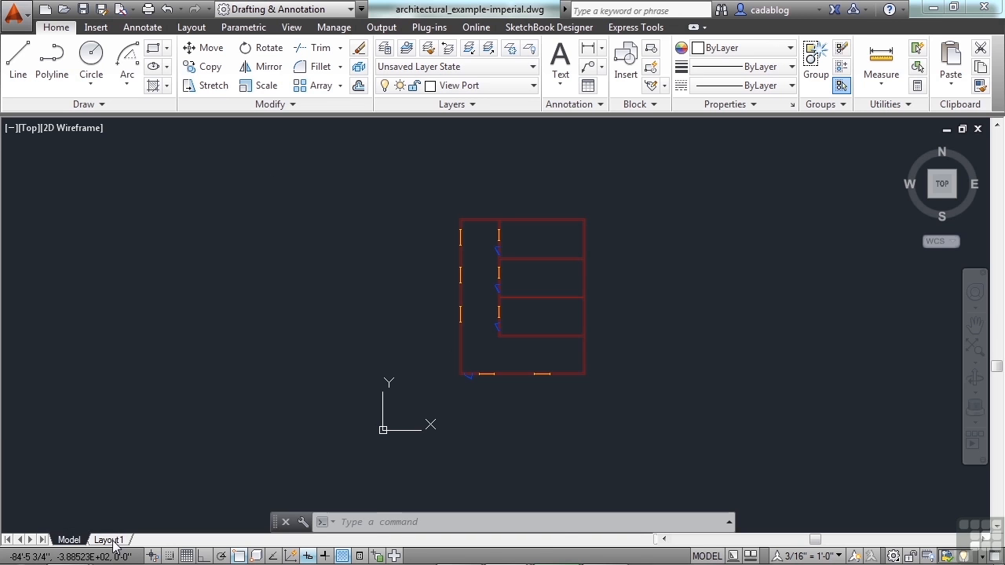
# - Switch to the Layout1 sheet and activate its viewport for model-space work
pyautogui.click(108, 540)
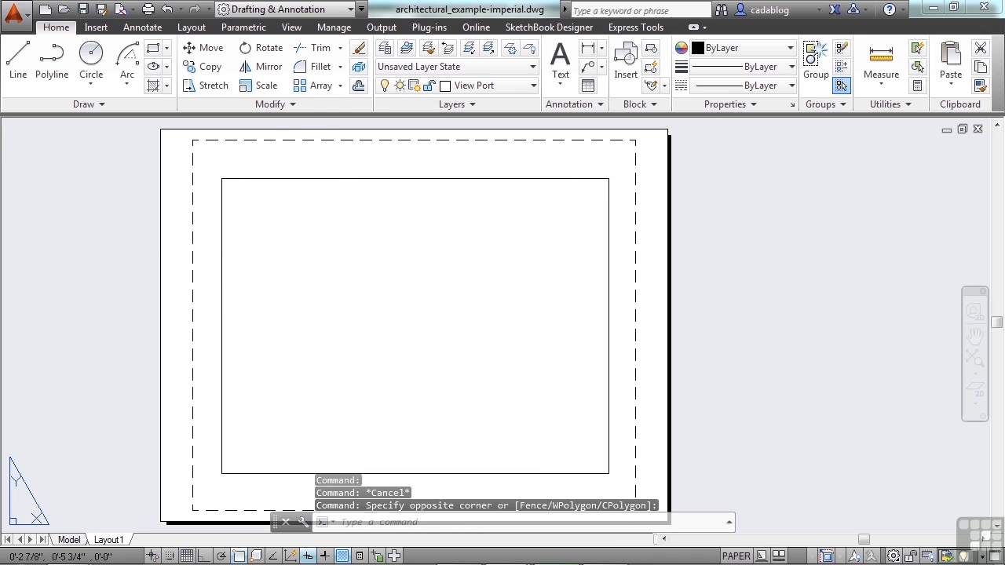
pyautogui.doubleClick(414, 322)
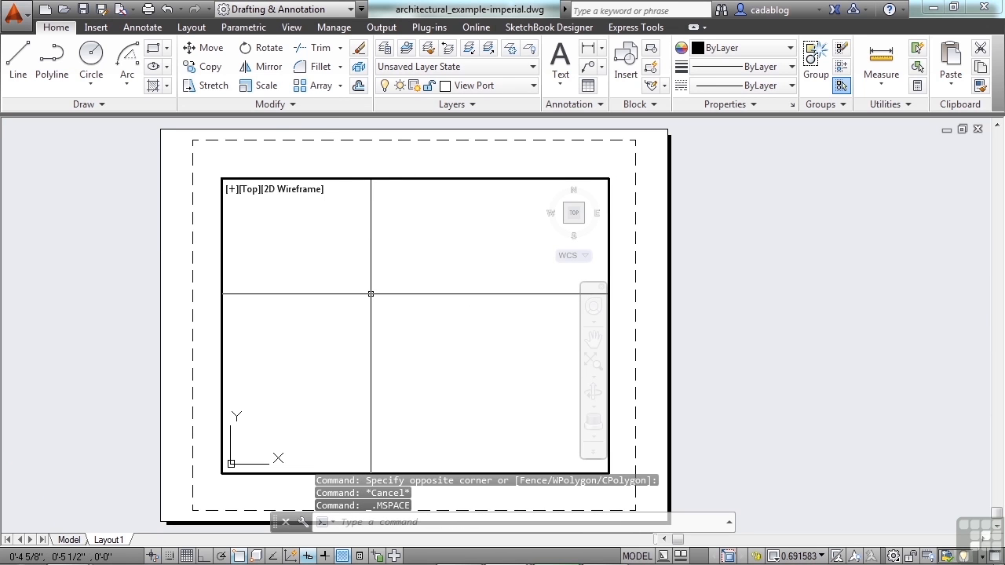
pyautogui.moveTo(384, 302)
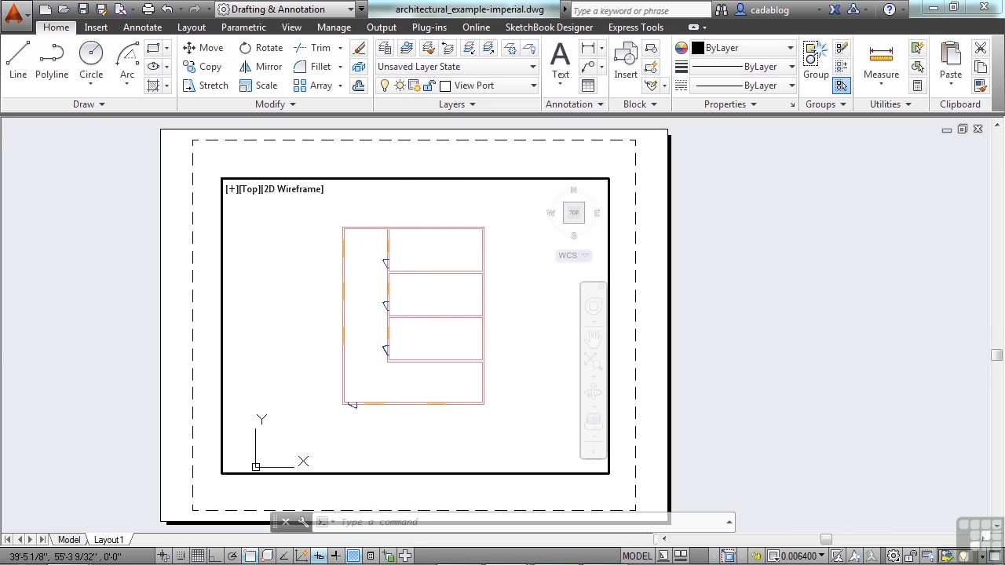
pyautogui.moveTo(391, 283)
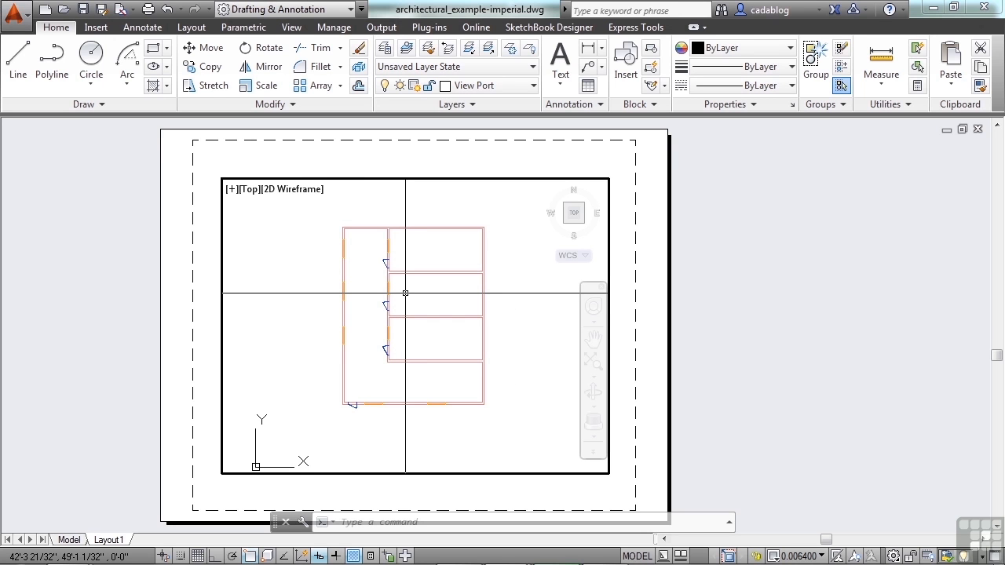
pyautogui.moveTo(407, 295)
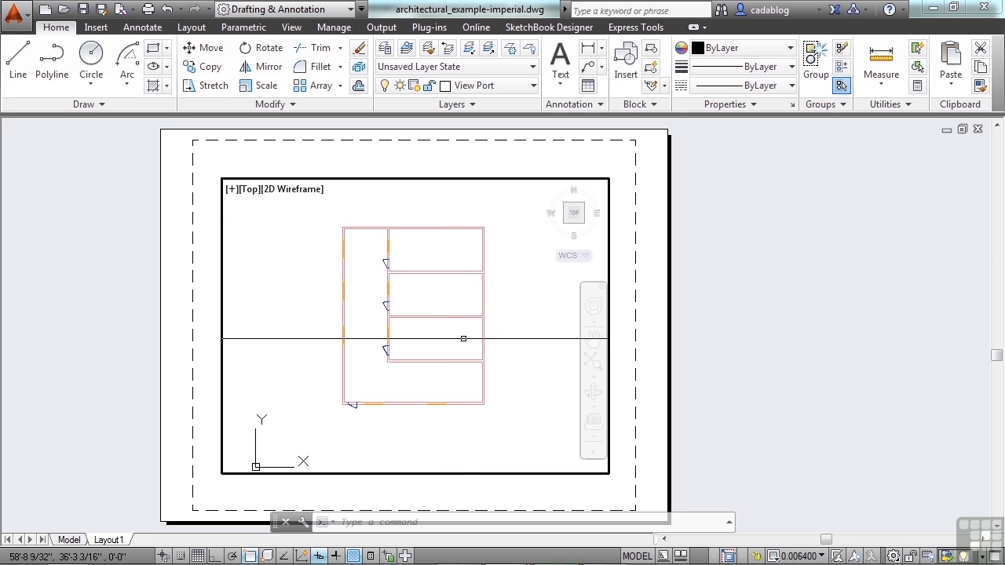
pyautogui.moveTo(460, 334)
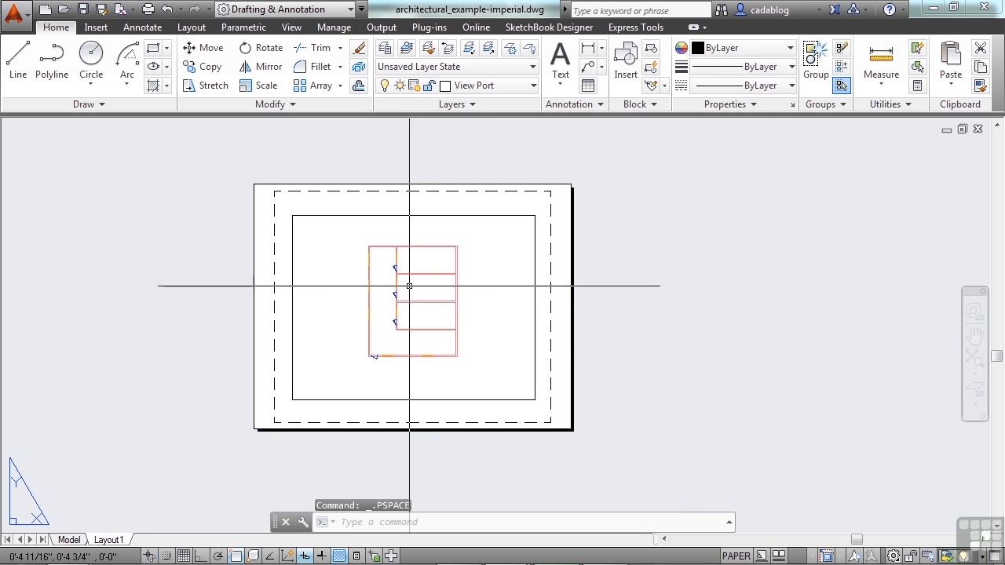
# - View the floor plan in model space, then return to the Layout1 sheet
pyautogui.click(205, 66)
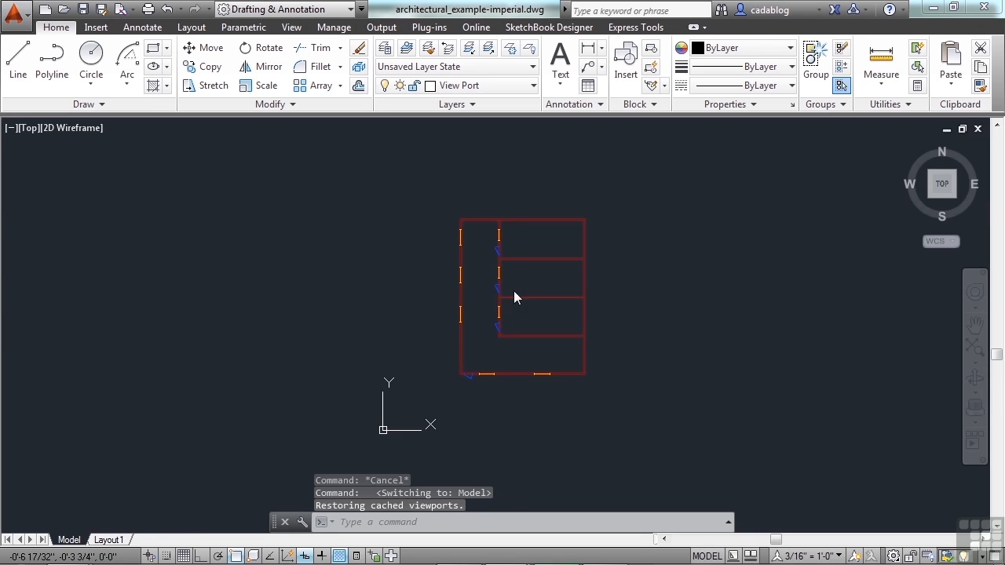
pyautogui.moveTo(509, 318)
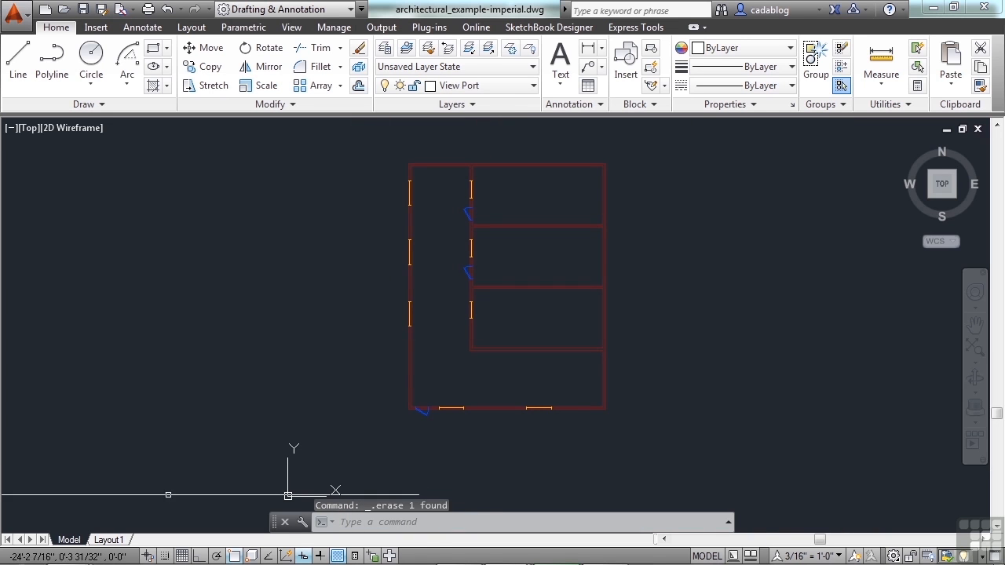
pyautogui.click(108, 540)
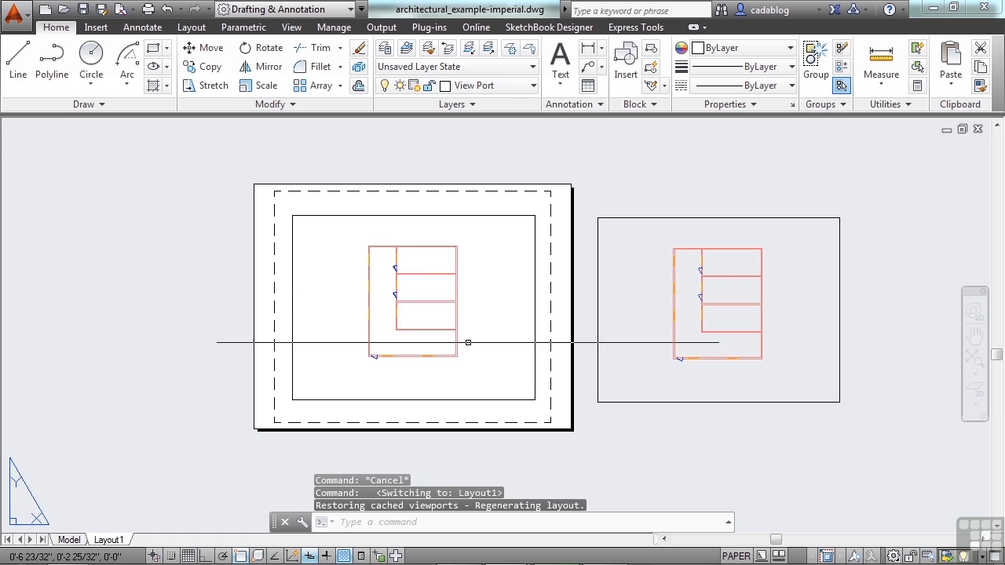
pyautogui.moveTo(695, 329)
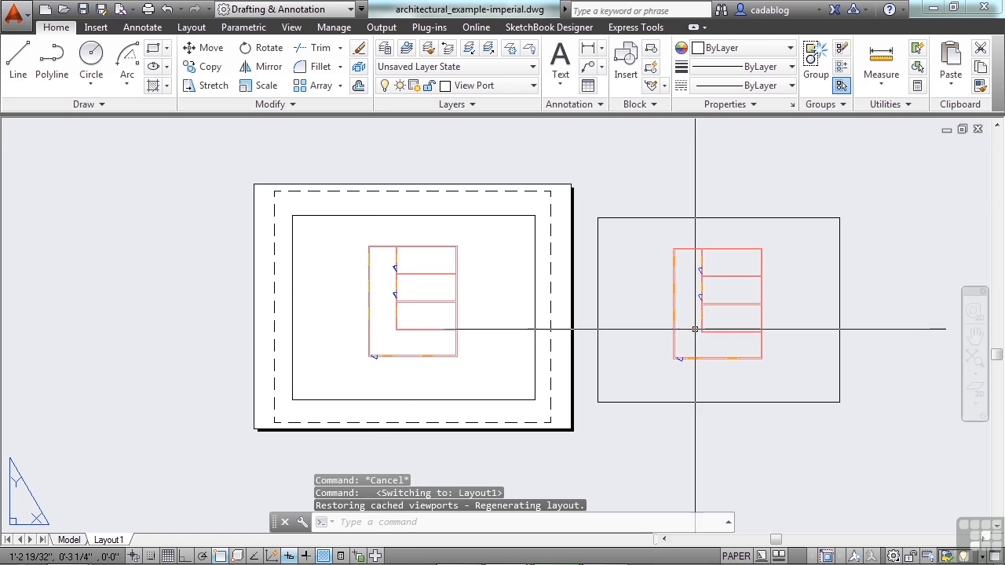
pyautogui.moveTo(503, 294)
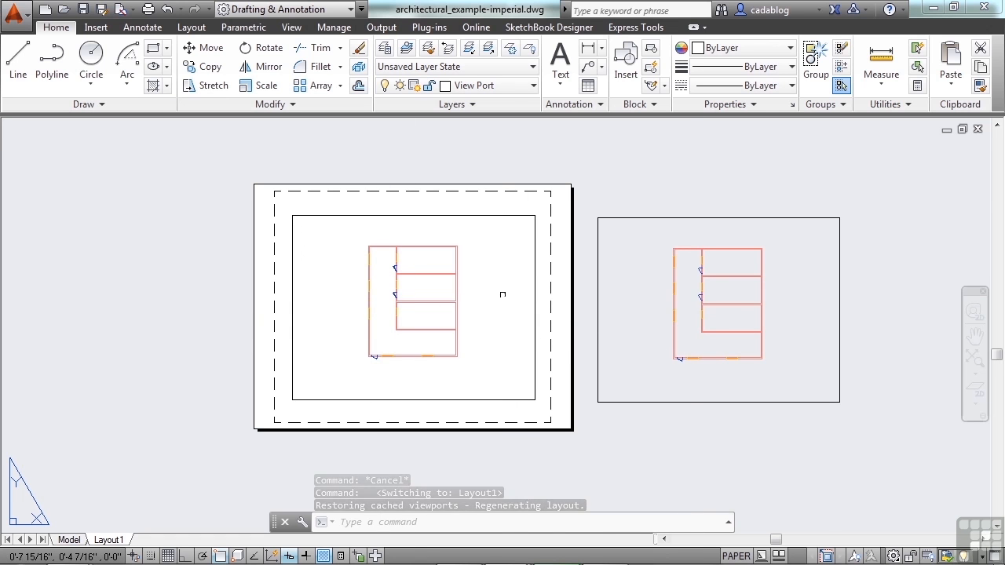
# - Enter model space inside the left viewport on Layout1
pyautogui.doubleClick(414, 306)
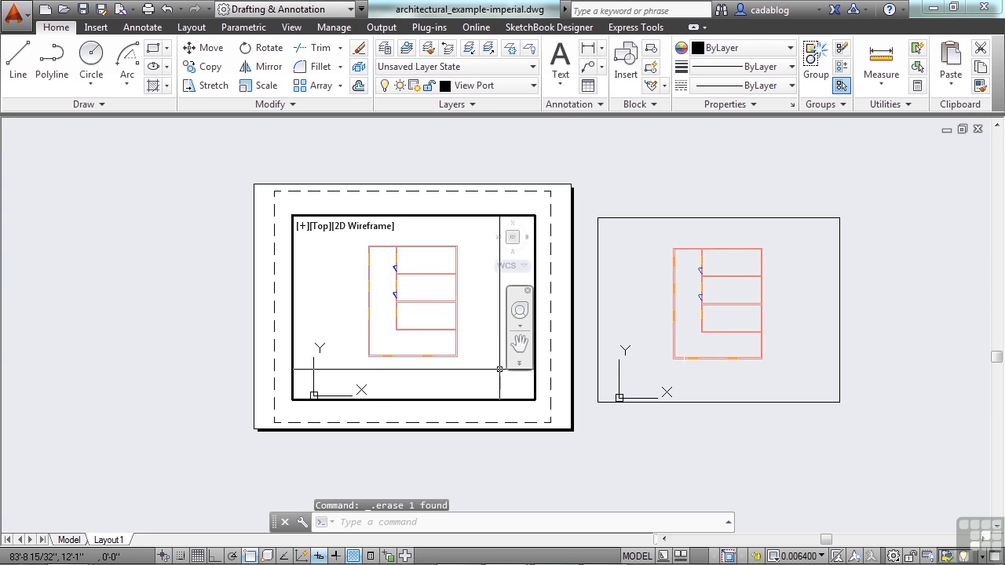
pyautogui.moveTo(489, 365)
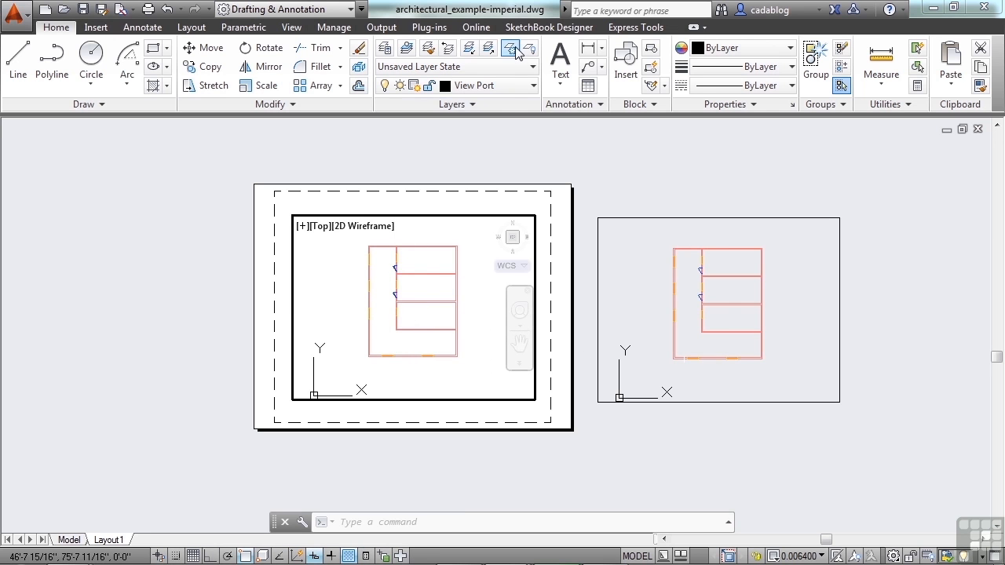
# - Start the Layer Freeze tool from the Layers panel
pyautogui.click(511, 48)
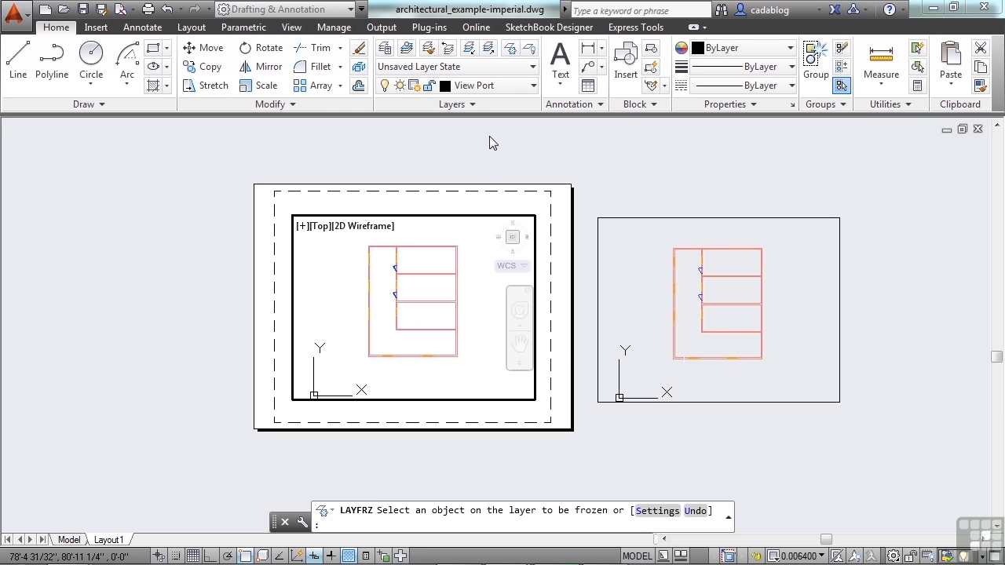
pyautogui.moveTo(392, 294)
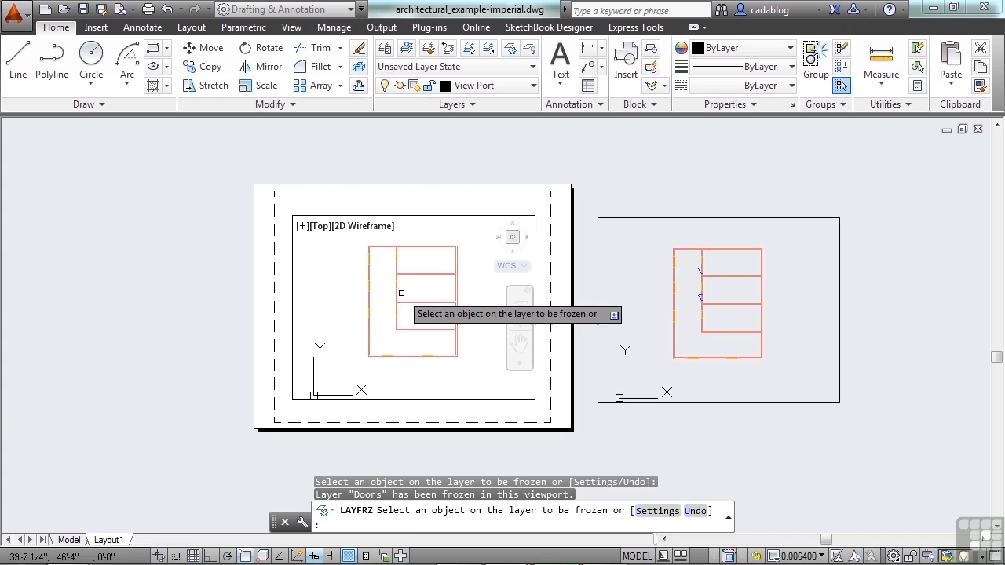
pyautogui.moveTo(707, 305)
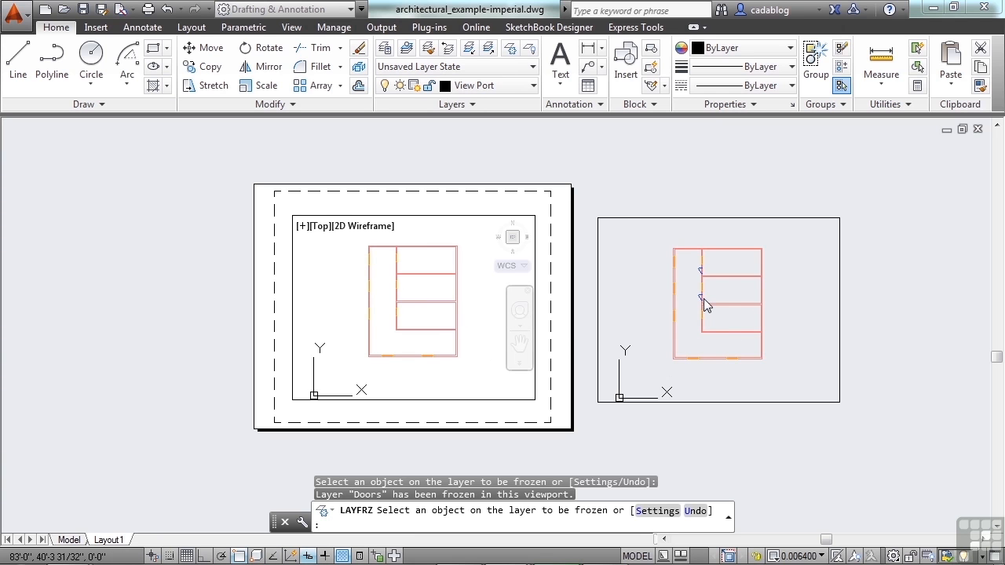
pyautogui.moveTo(601, 210)
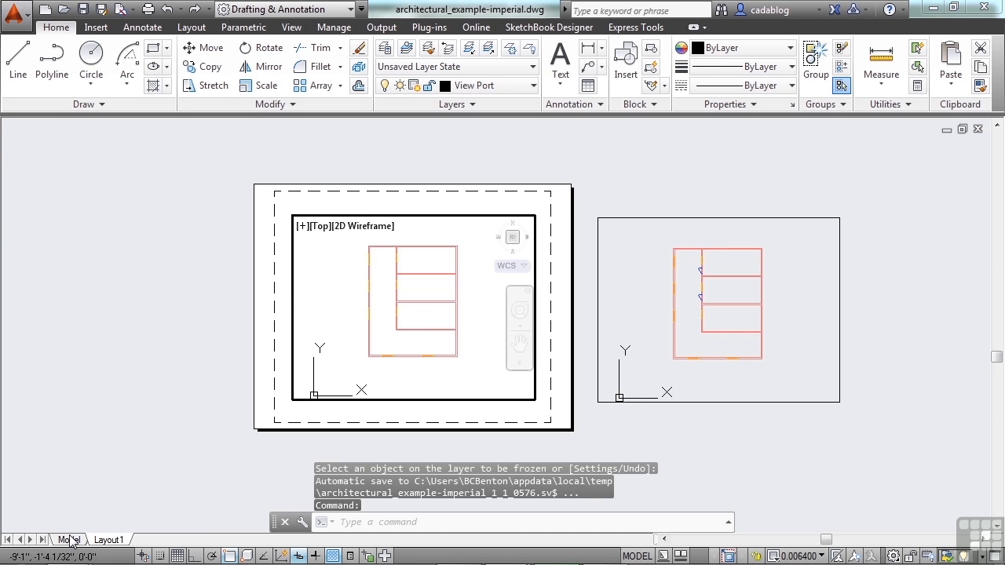
# - Switch between Model and Layout1, restarting Layer Freeze, and settle in model space
pyautogui.click(69, 539)
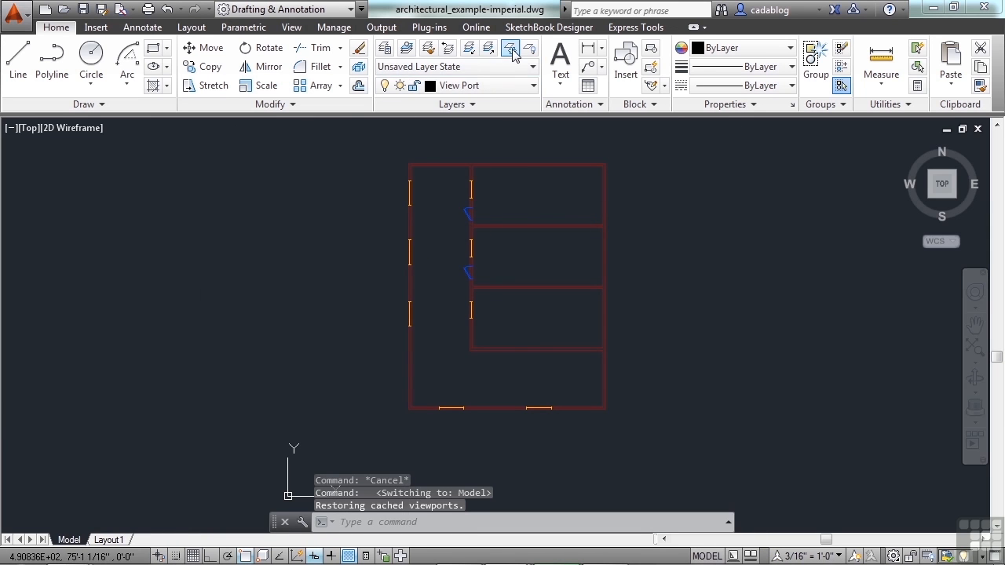
pyautogui.click(510, 48)
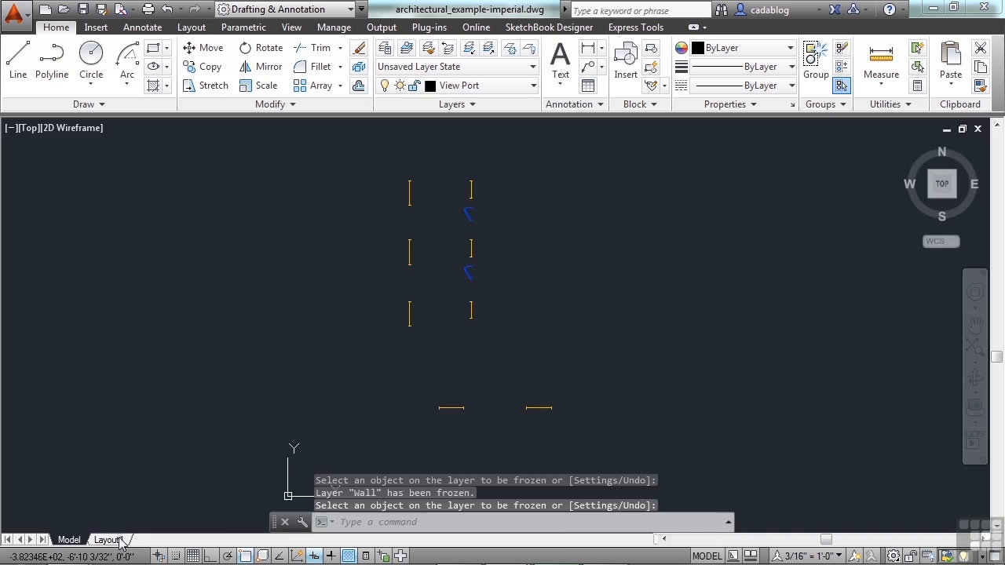
pyautogui.click(109, 540)
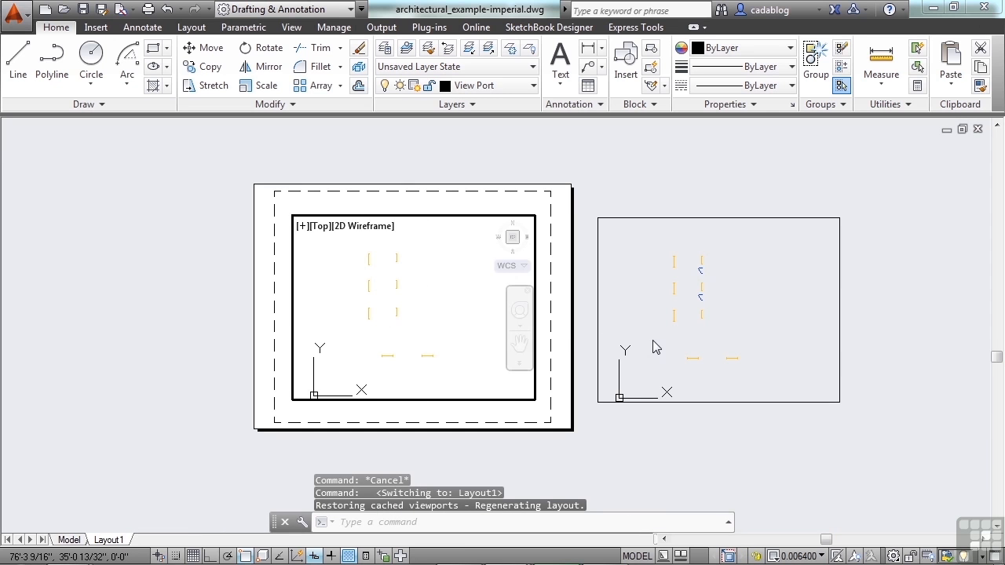
pyautogui.moveTo(734, 287)
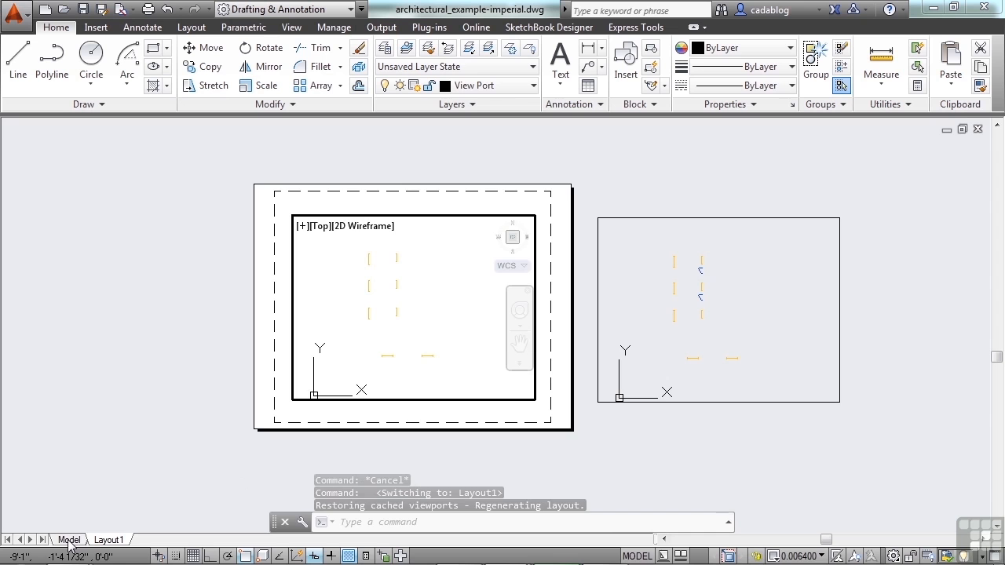
pyautogui.click(69, 539)
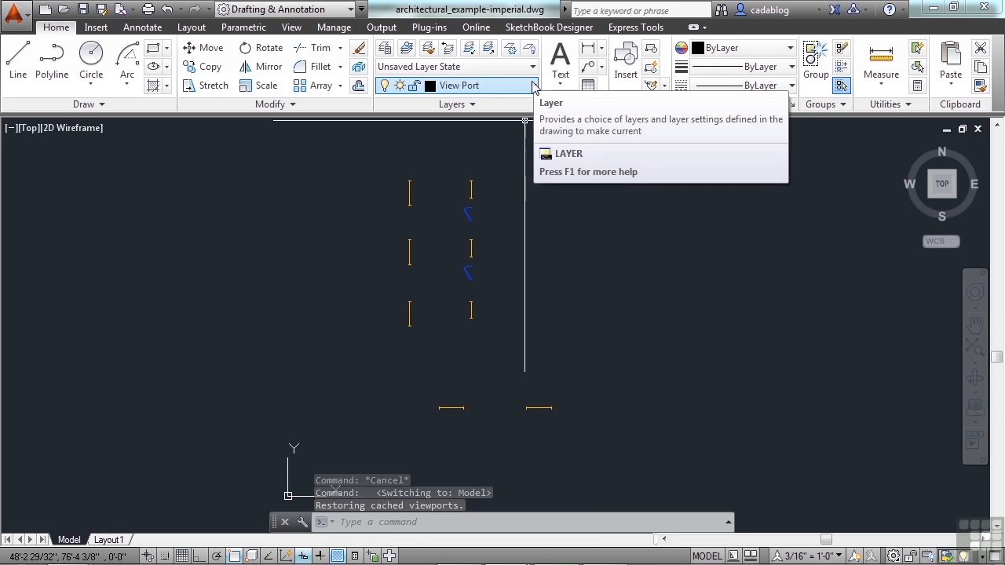
# - Thaw and unlock the Wall layer from the Layer dropdown
pyautogui.click(533, 85)
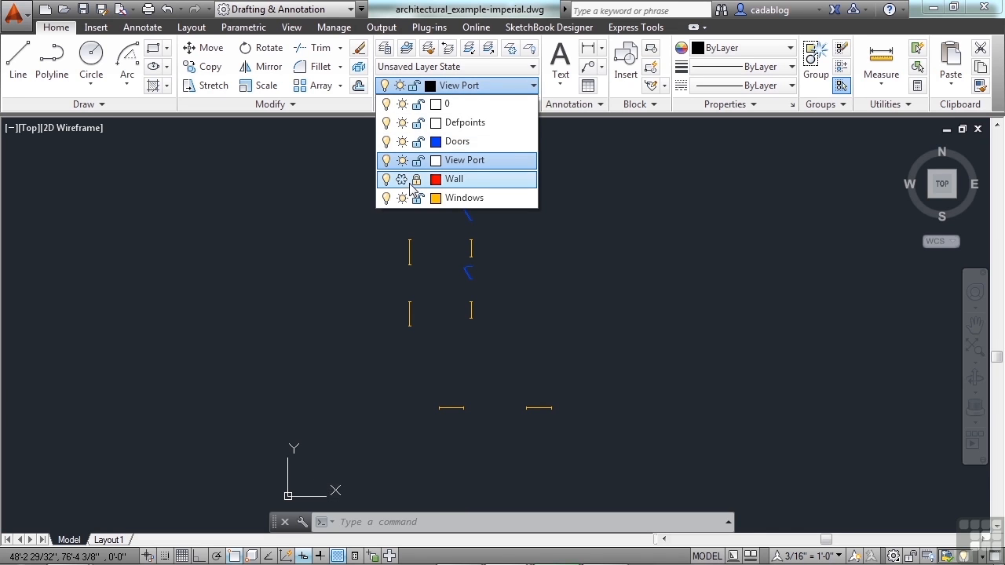
pyautogui.moveTo(446, 98)
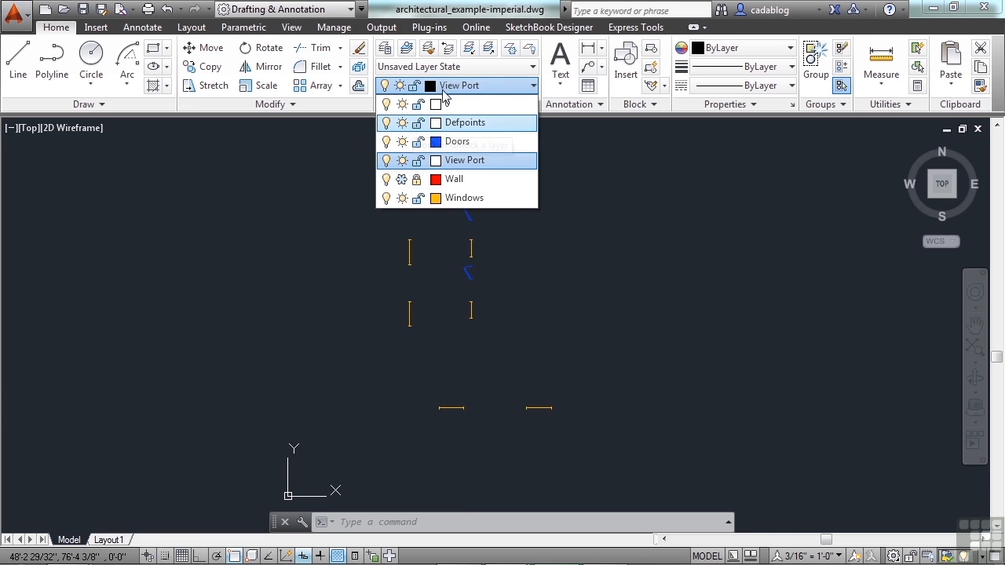
pyautogui.click(403, 179)
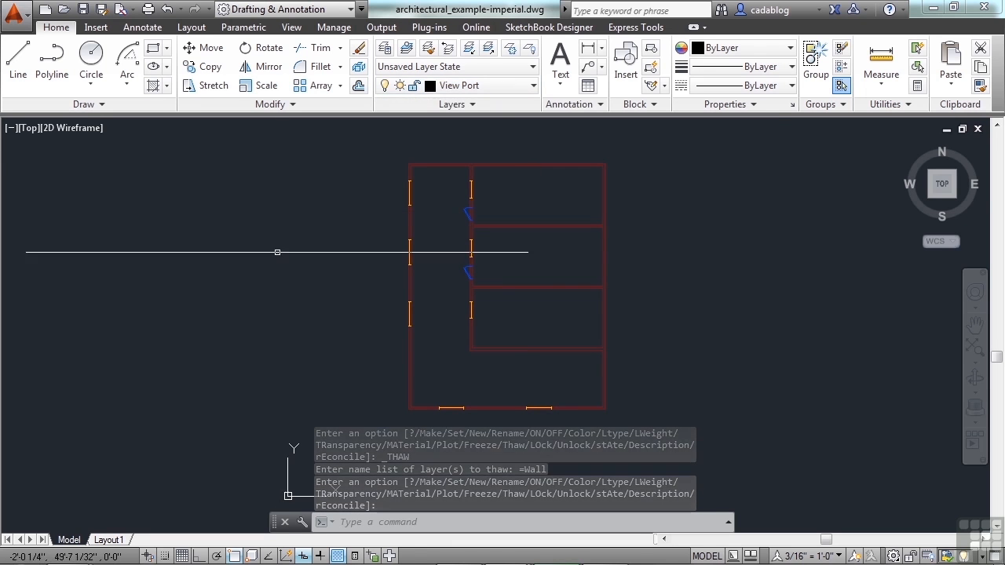
pyautogui.click(531, 85)
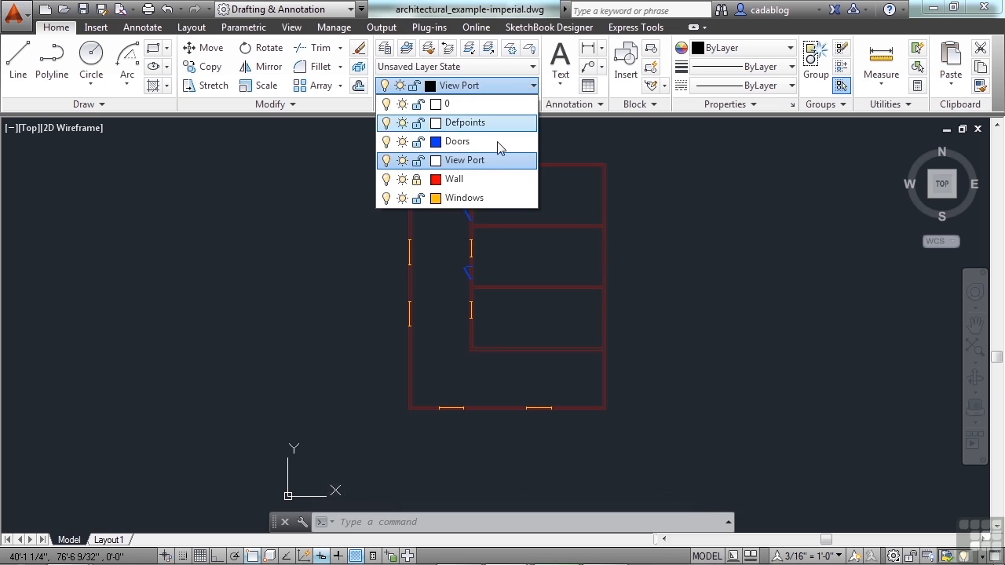
pyautogui.moveTo(418, 179)
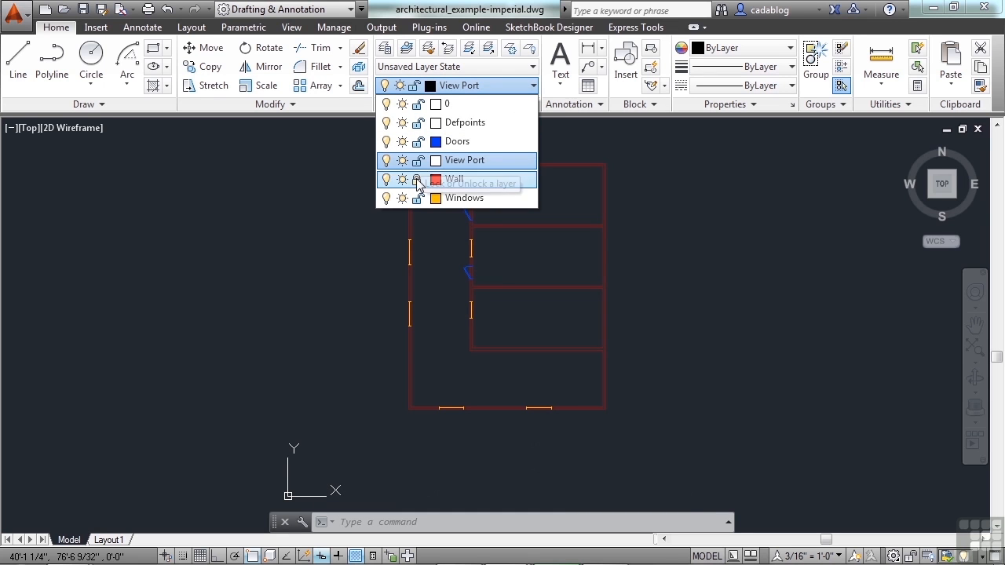
pyautogui.click(419, 179)
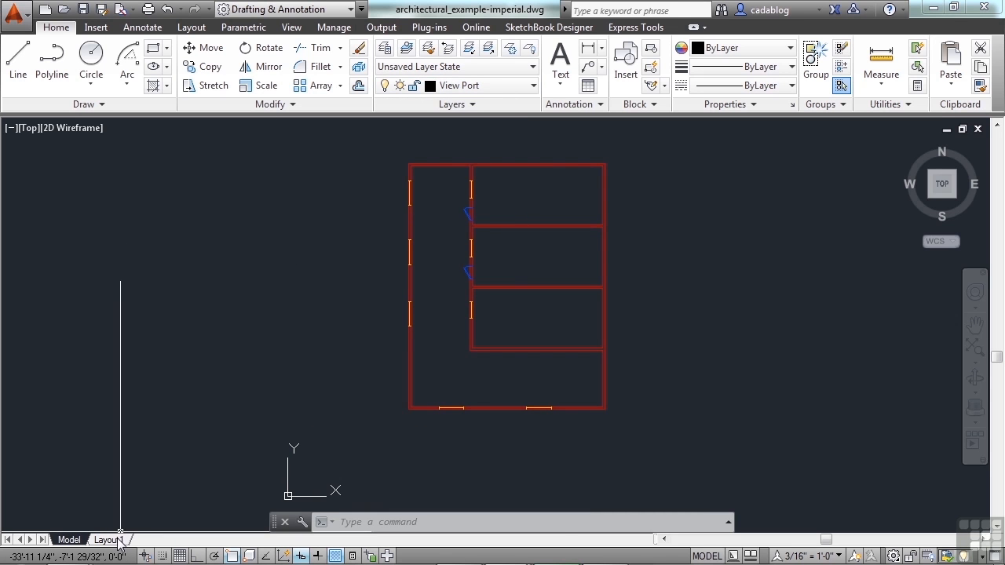
# - Switch to the Layout1 sheet
pyautogui.click(109, 539)
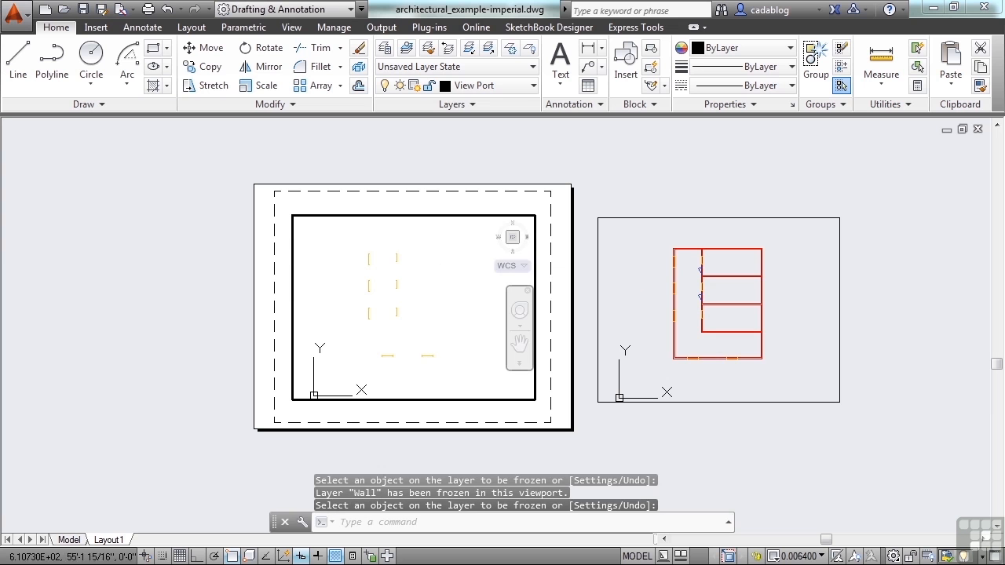
pyautogui.moveTo(482, 308)
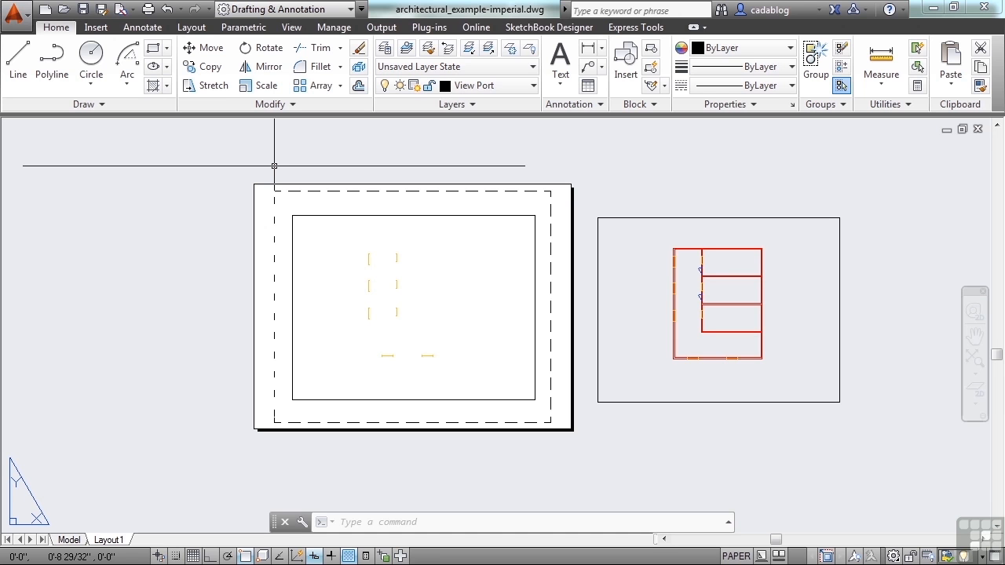
pyautogui.moveTo(402, 304)
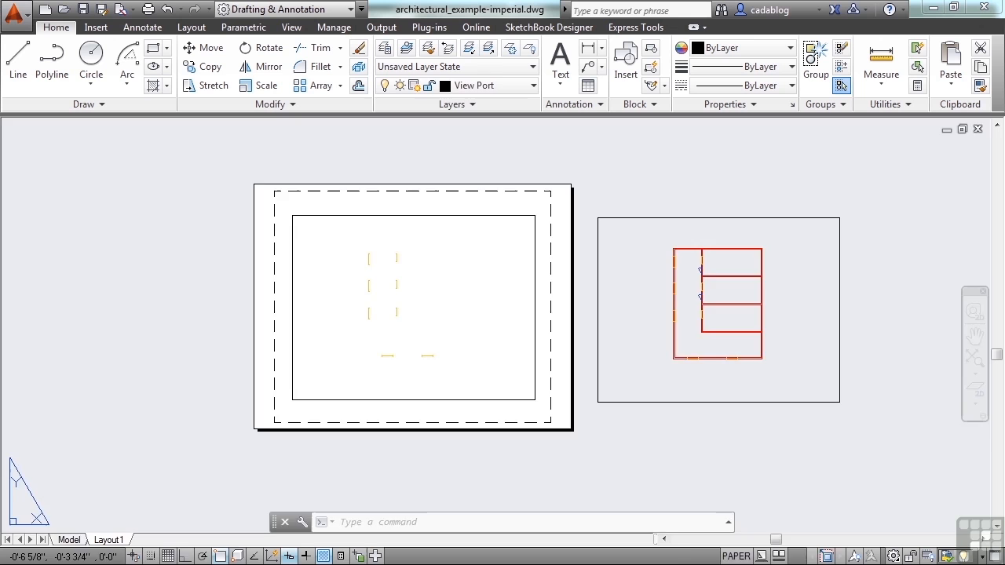
# - Open the Layer dropdown and enter M while returning to model space
pyautogui.click(531, 86)
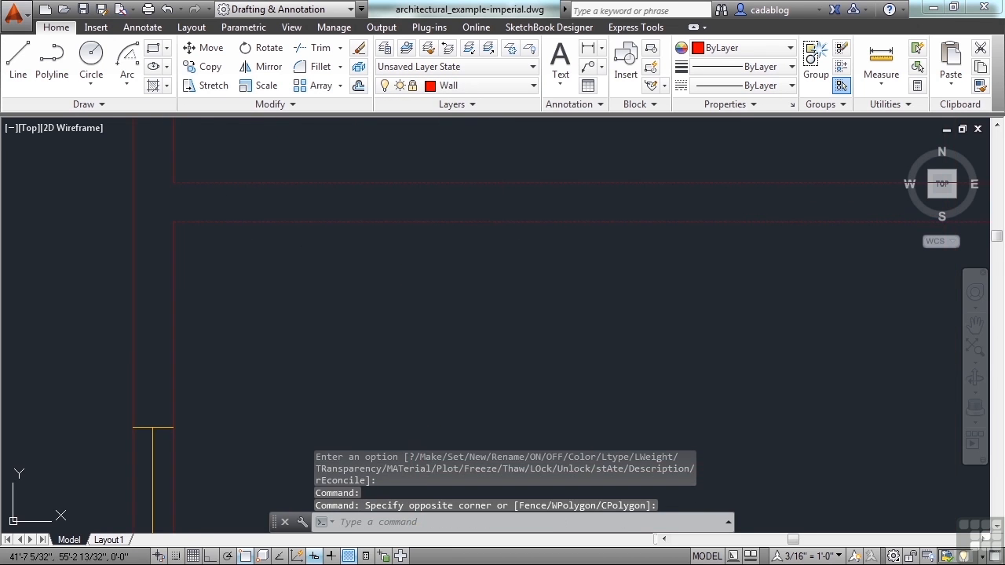
pyautogui.write('m')
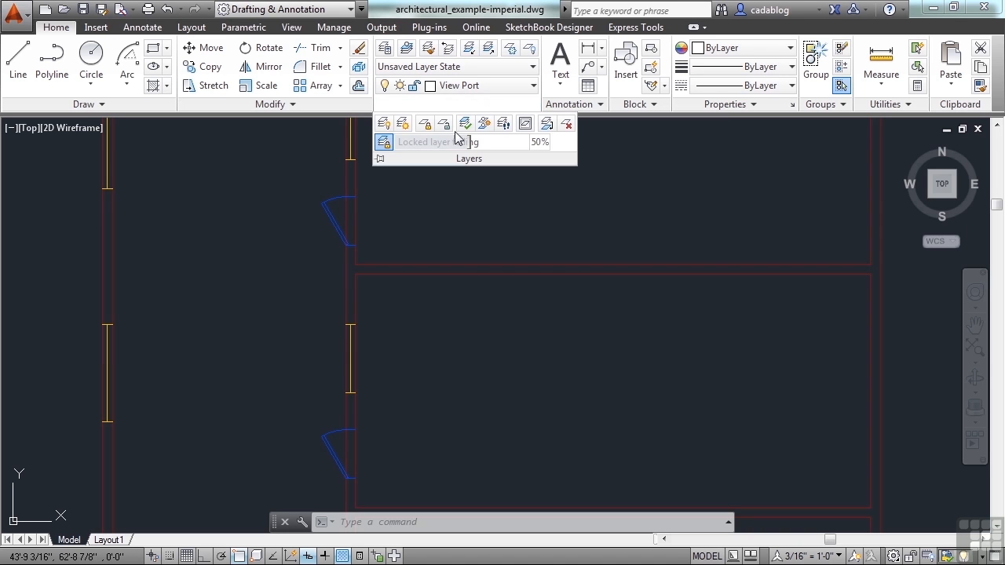
pyautogui.moveTo(511, 247)
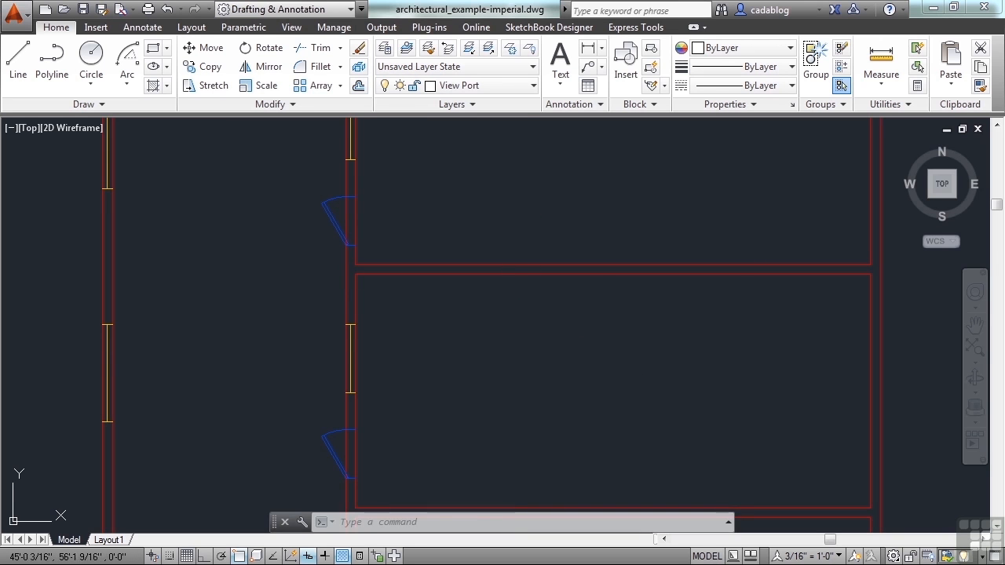
# - Expand the Layers panel to reveal the Locked layer fading slider
pyautogui.click(457, 103)
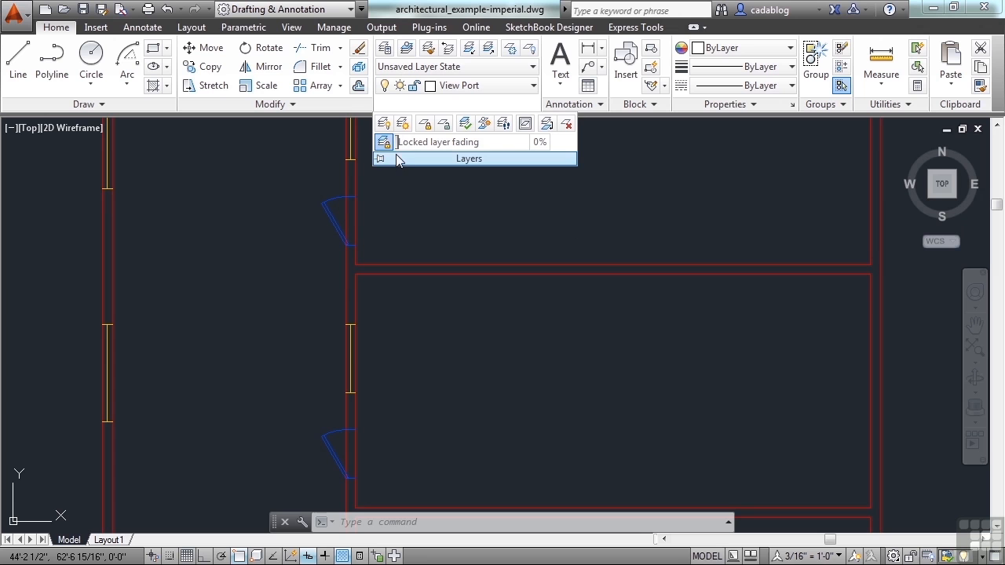
pyautogui.moveTo(399, 148)
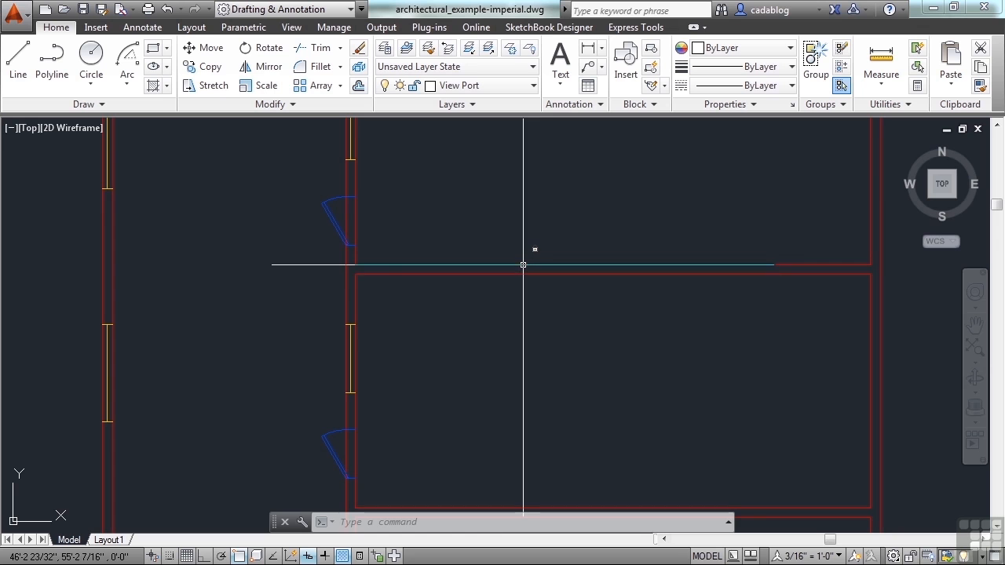
pyautogui.moveTo(524, 265)
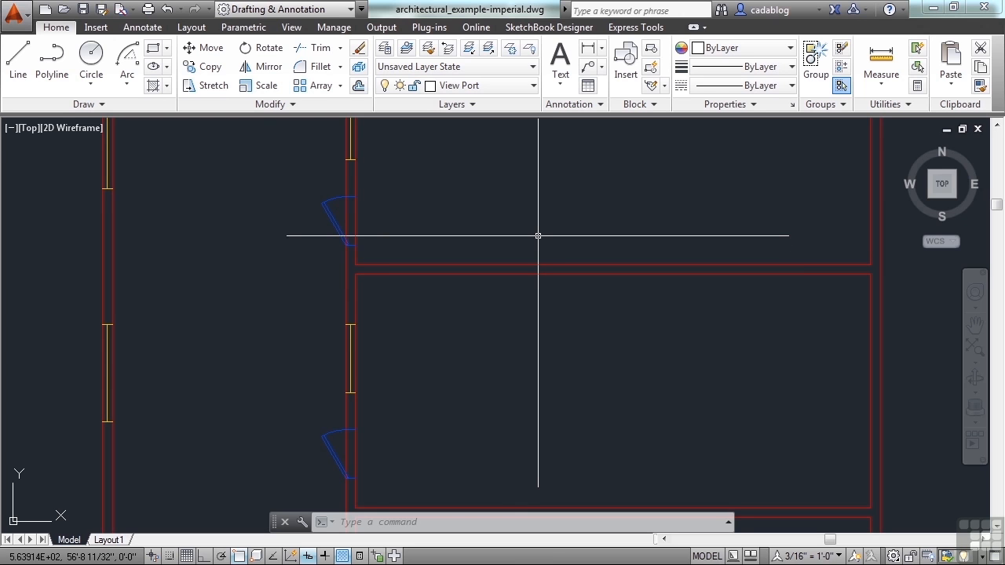
pyautogui.moveTo(512, 238)
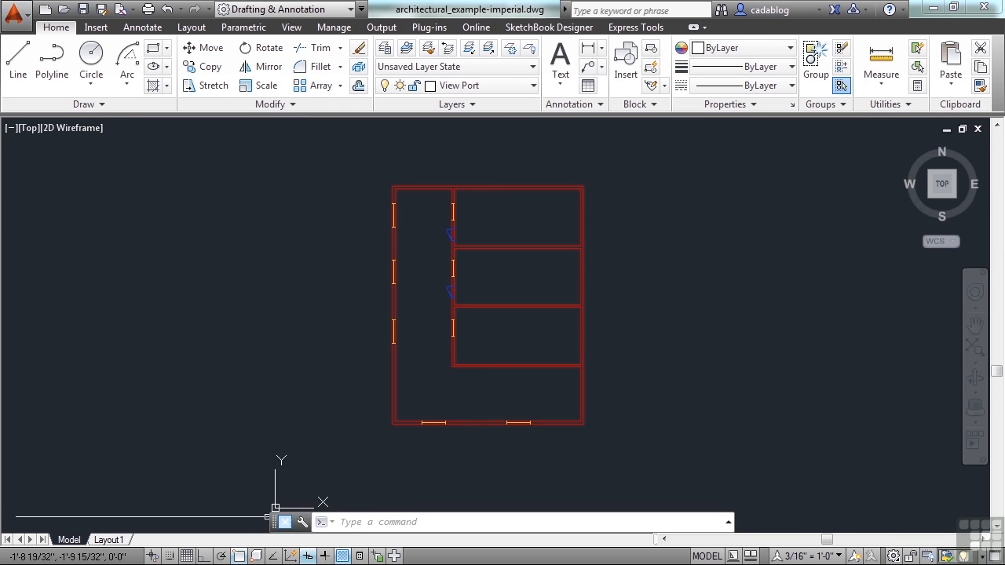
# - On Layout1, start Layer Off on the Doors layer, then return to Model
pyautogui.click(109, 540)
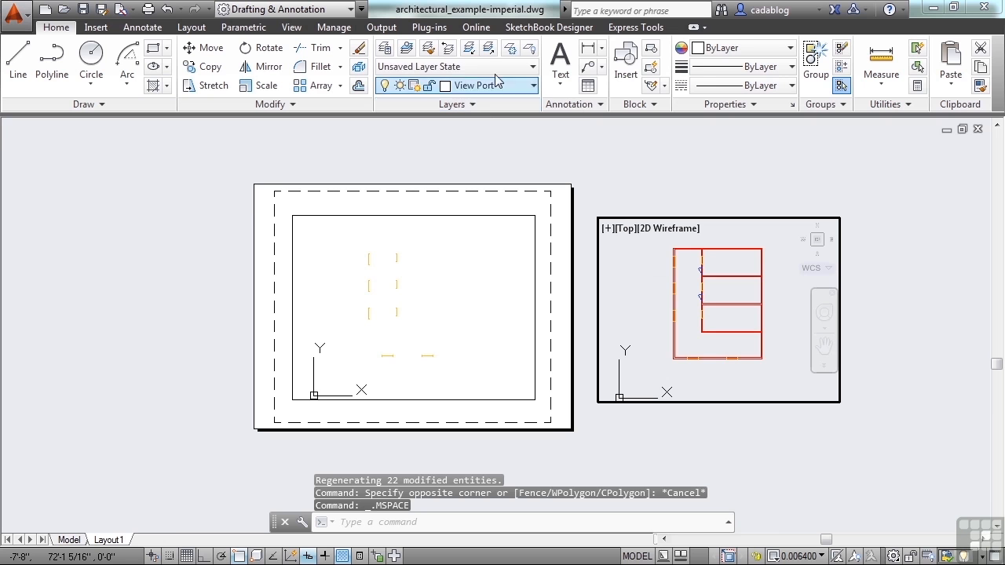
pyautogui.moveTo(529, 48)
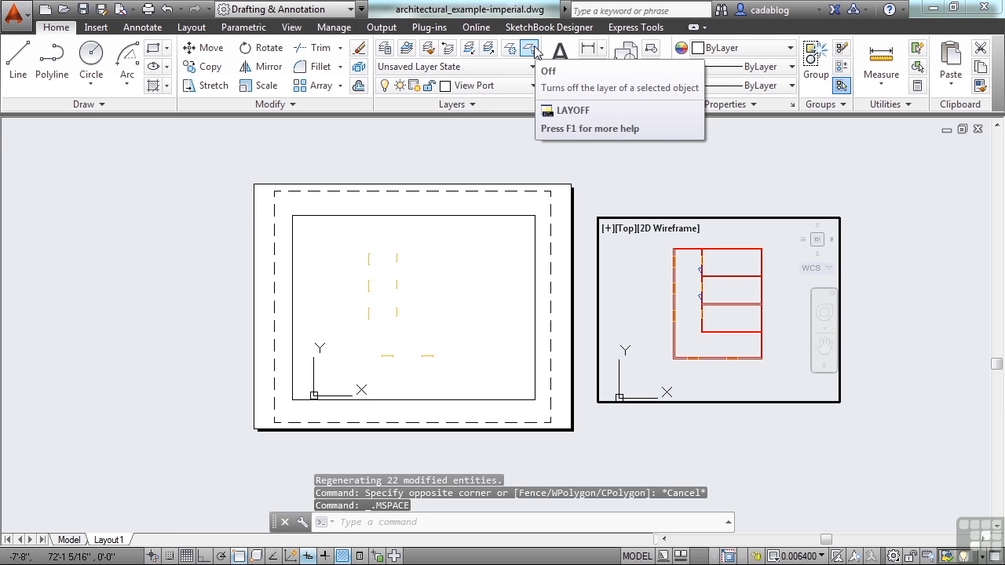
pyautogui.click(530, 48)
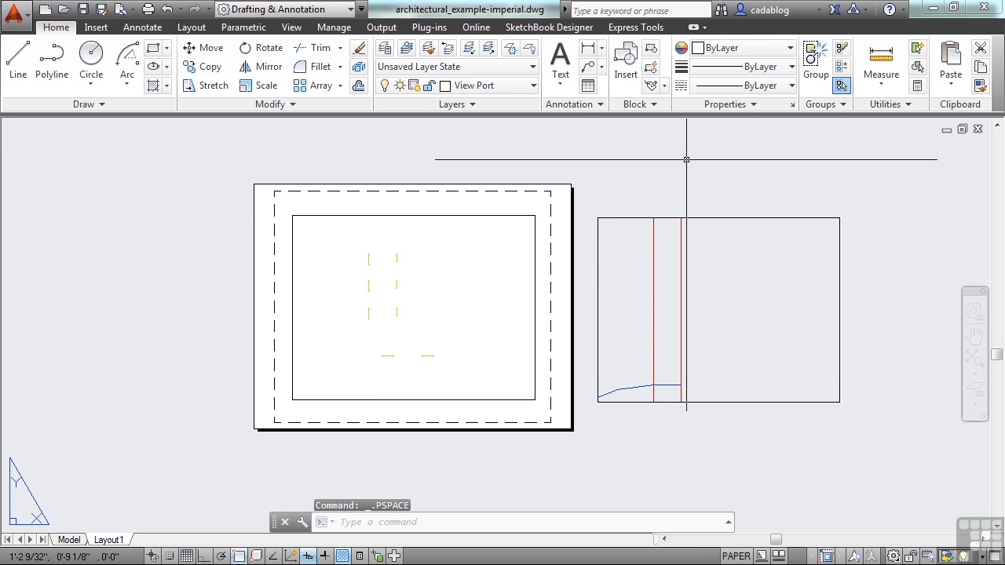
pyautogui.moveTo(659, 175)
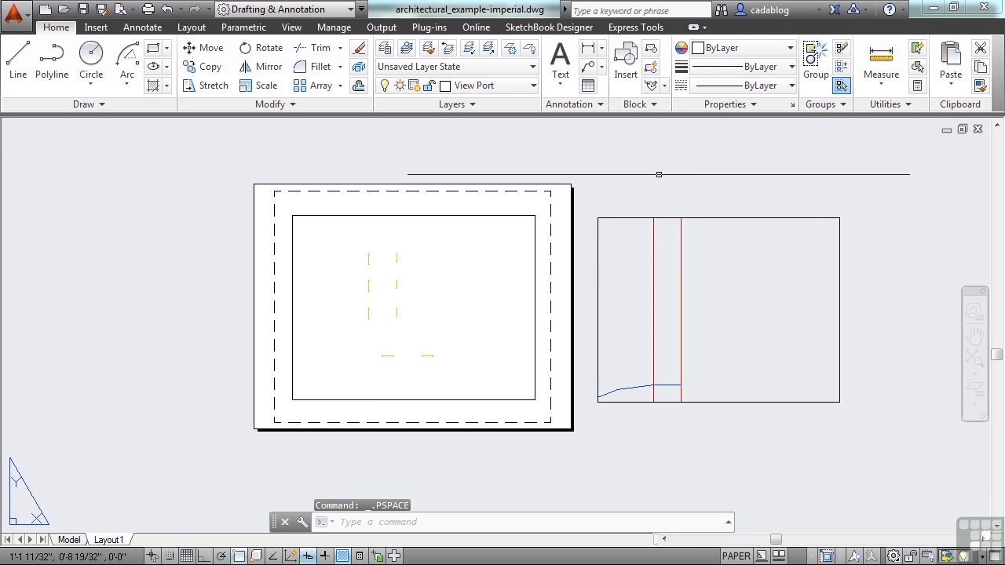
pyautogui.moveTo(468, 265)
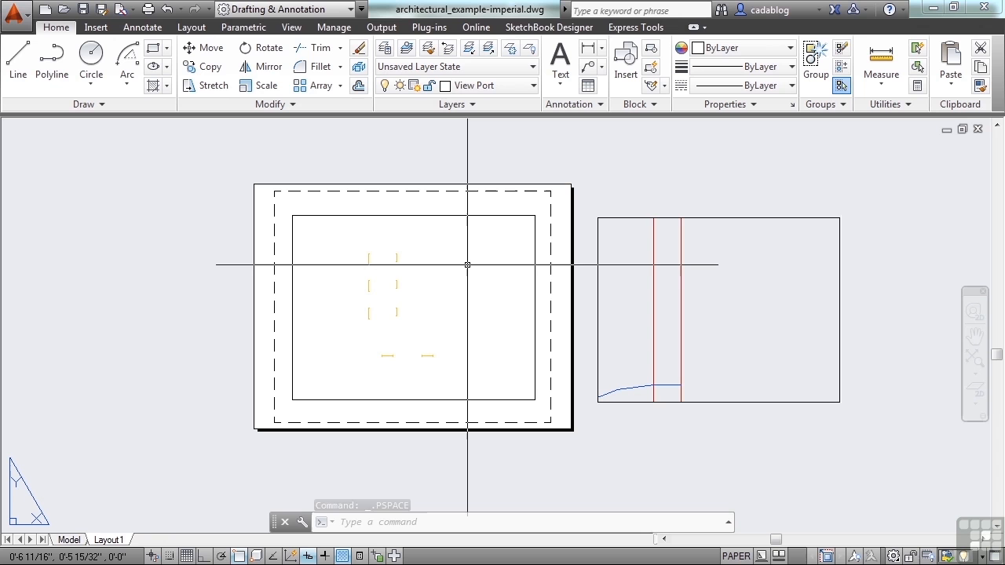
pyautogui.moveTo(340, 267)
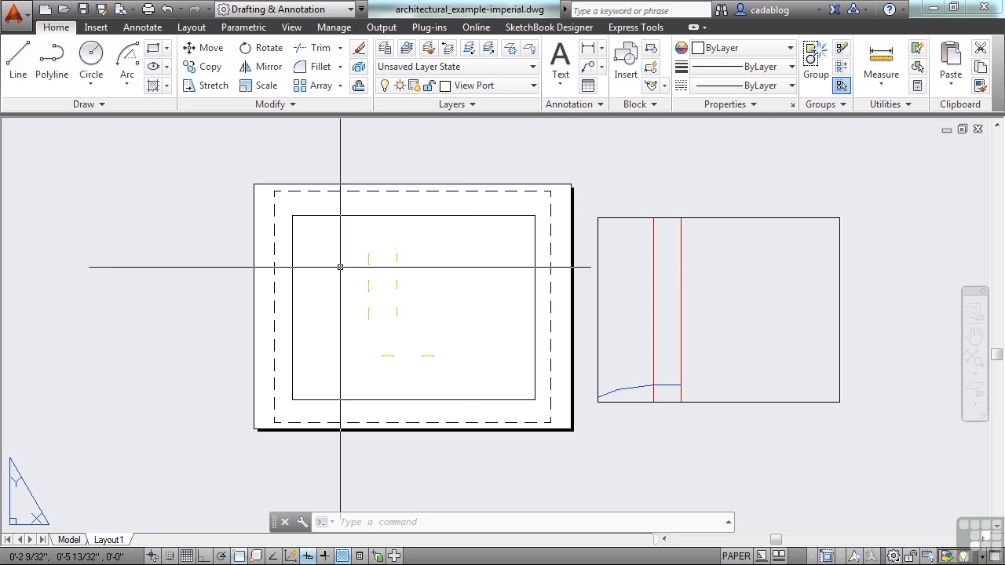
pyautogui.moveTo(234, 147)
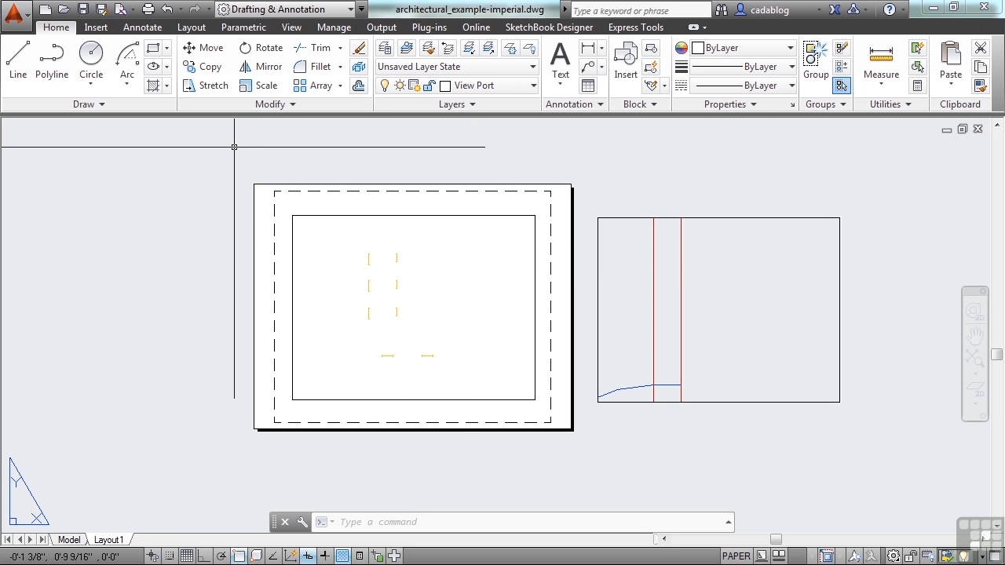
pyautogui.moveTo(706, 288)
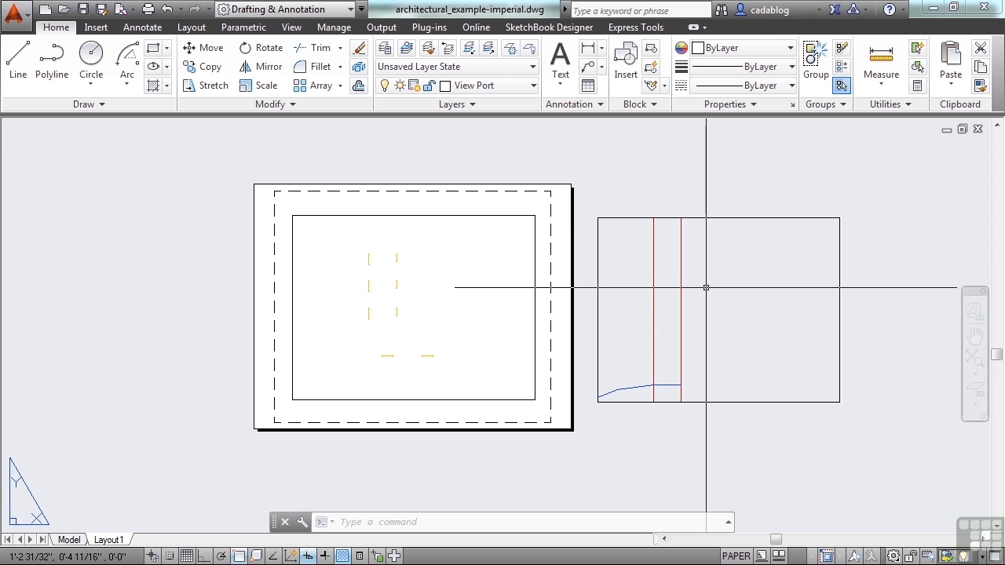
pyautogui.click(68, 540)
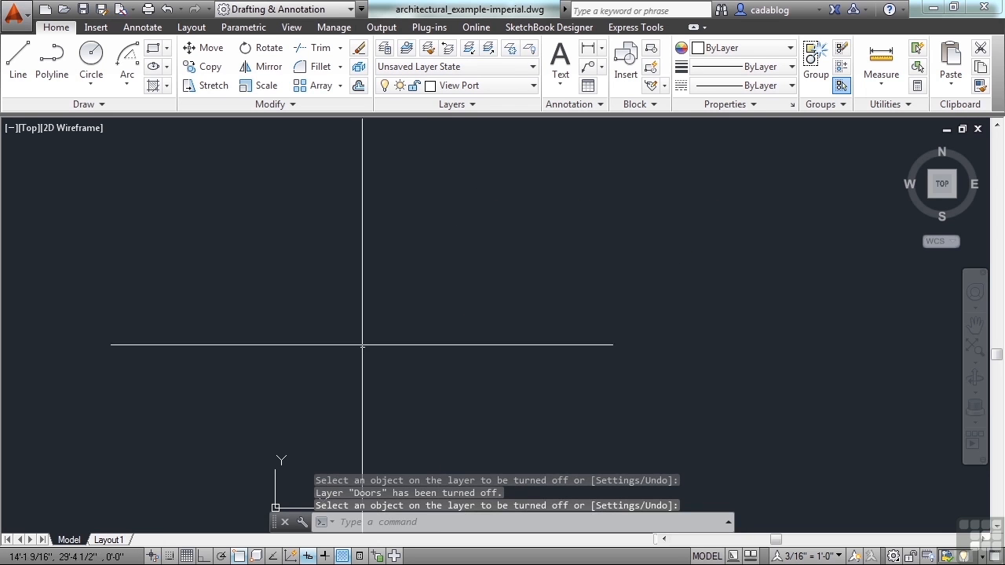
# - Switch back to the Layout1 sheet to view both viewports
pyautogui.click(109, 539)
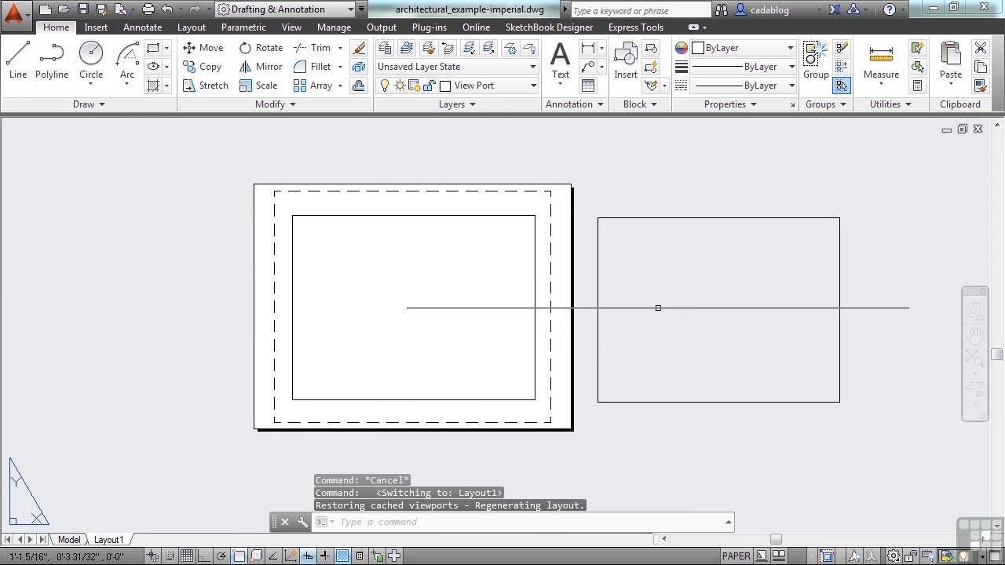
pyautogui.moveTo(165, 424)
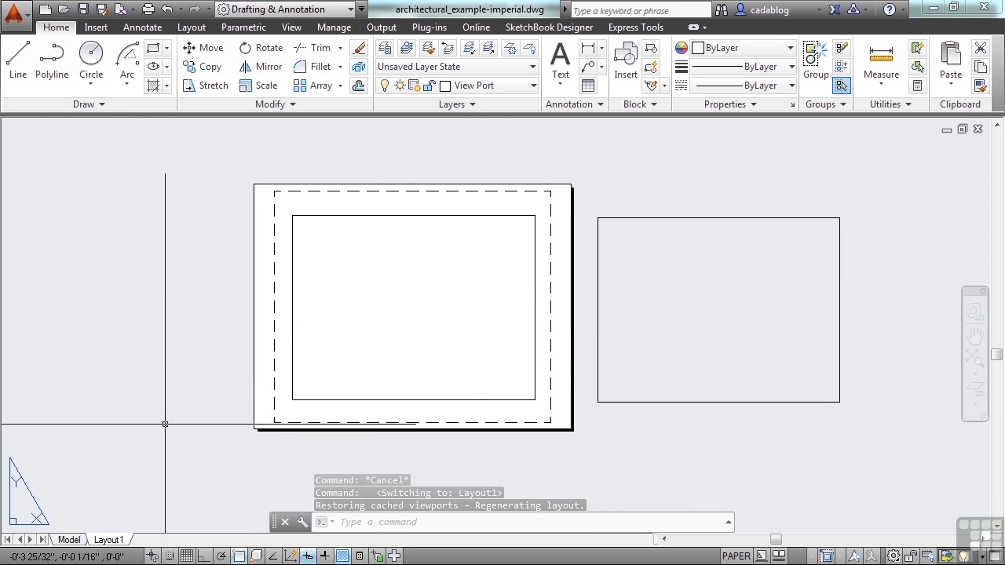